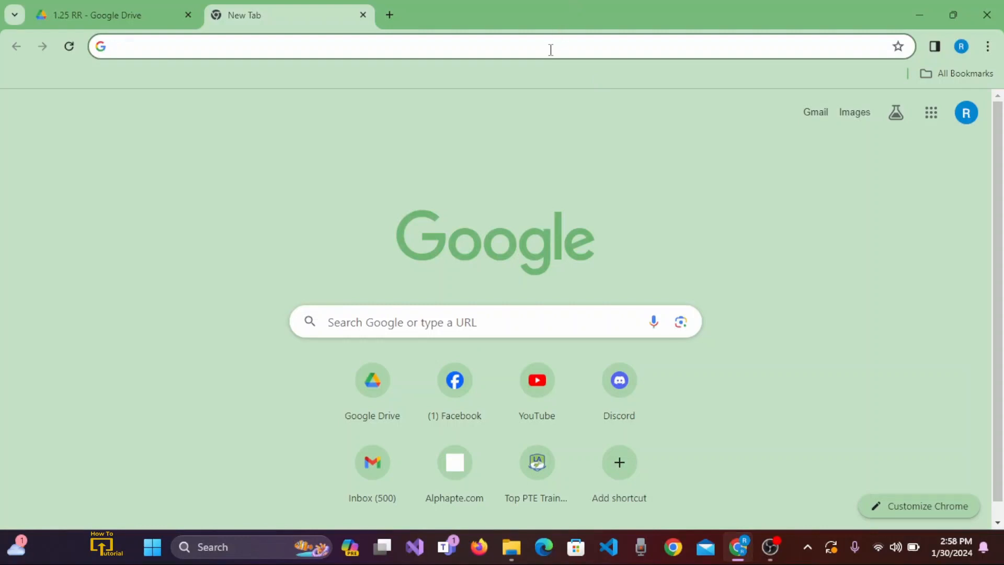
Step: Go to yahoo.com and reach the Create a Yahoo account form through Sign in
type("yahoo.com")
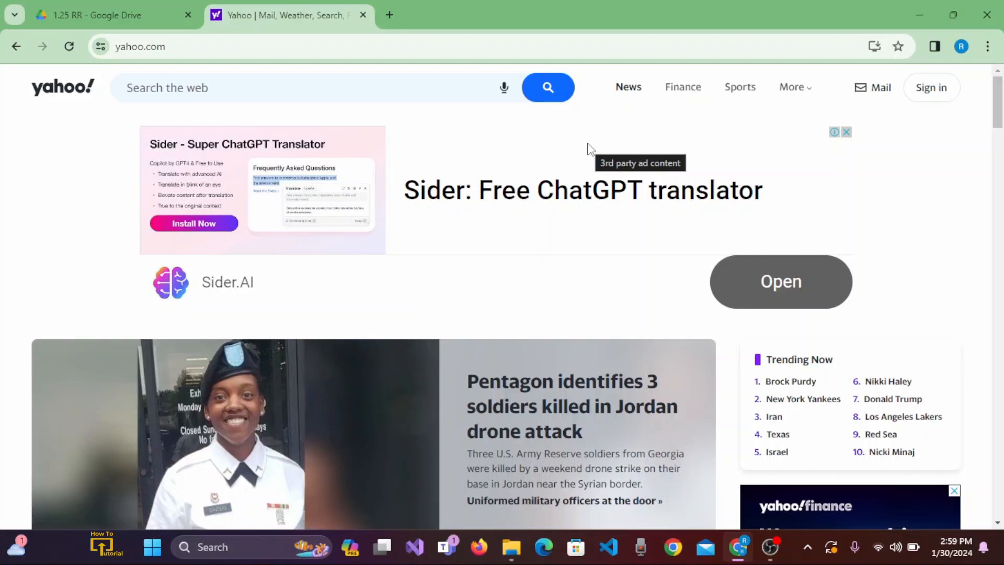
left_click(930, 88)
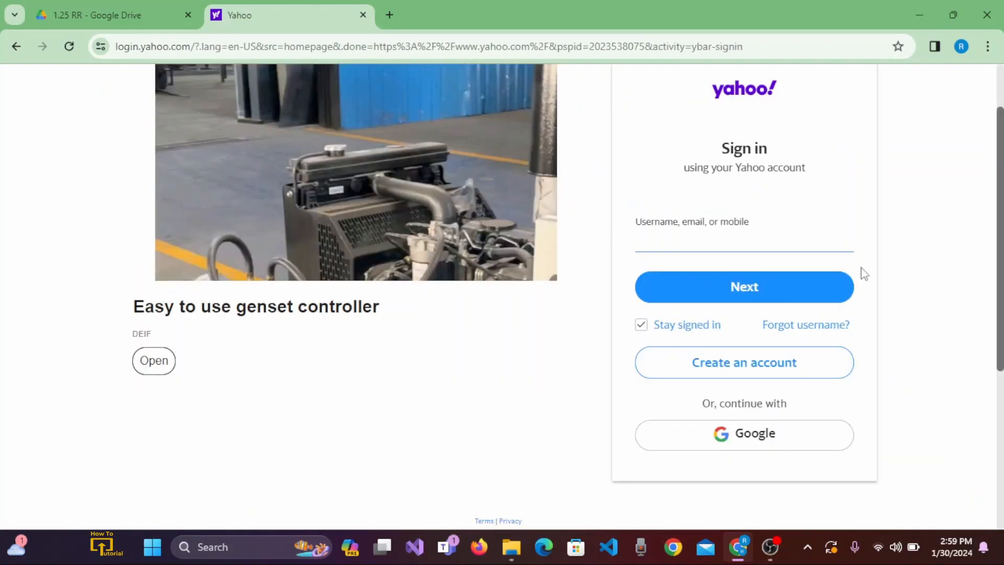
left_click(744, 362)
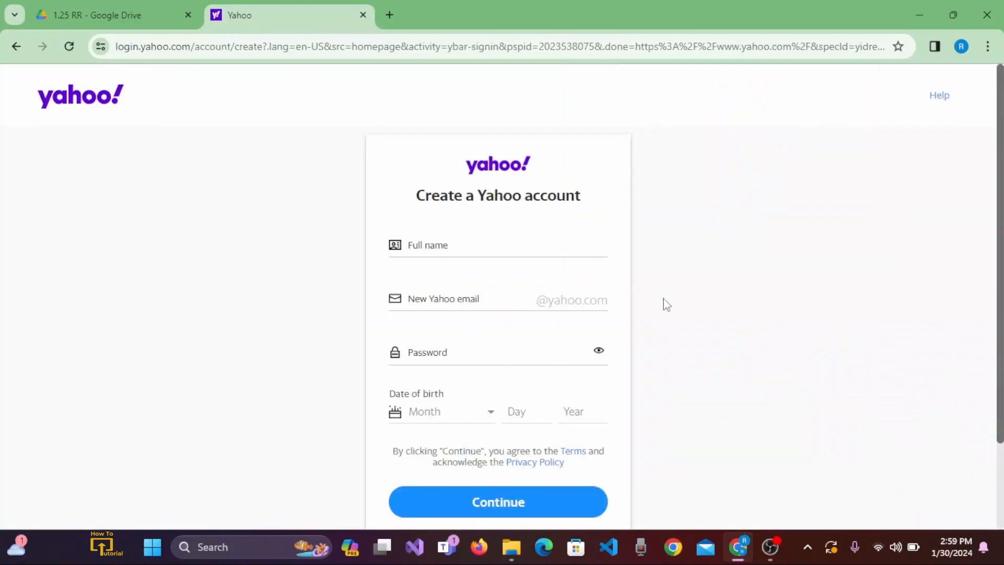
mouse_move(512, 288)
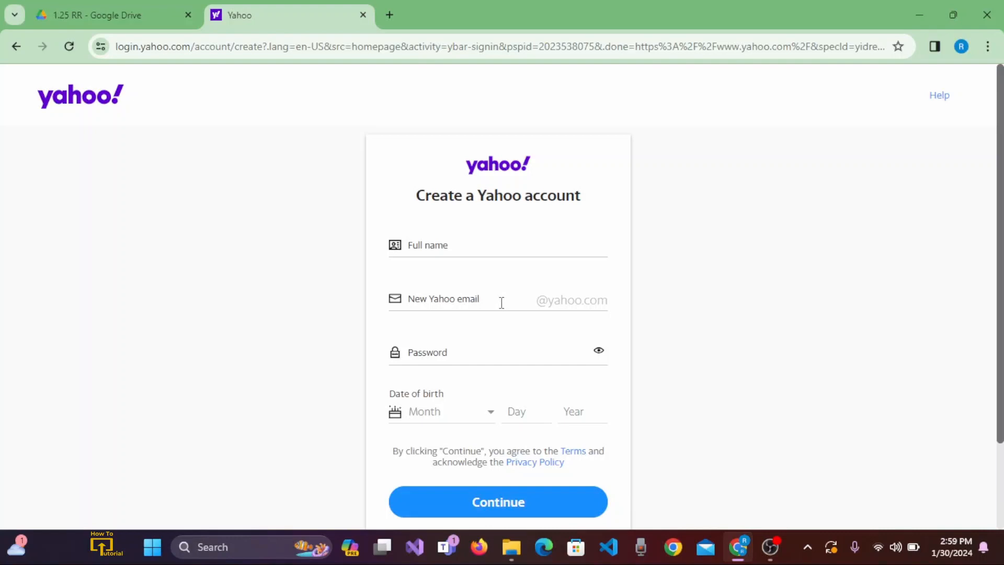
mouse_move(470, 385)
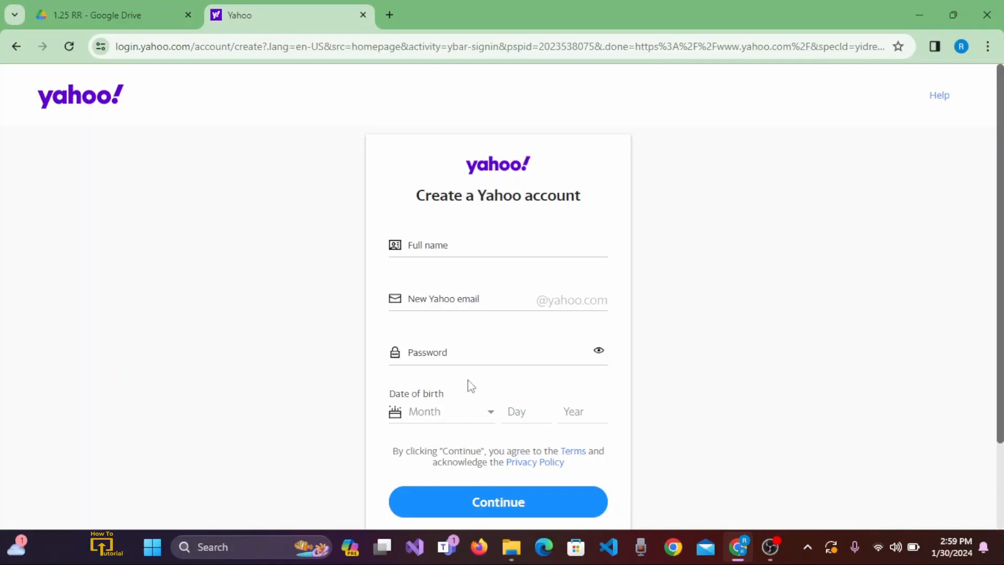
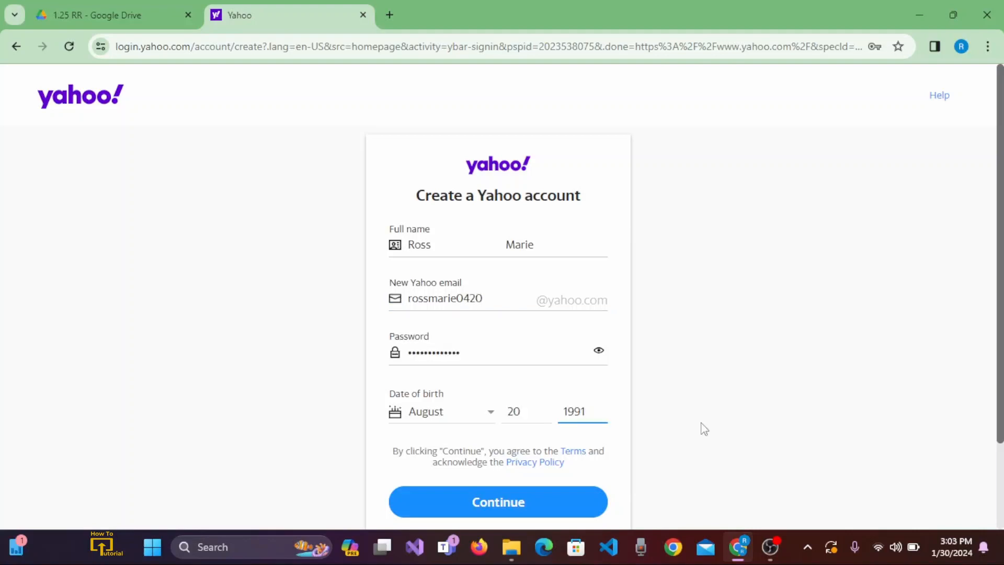
mouse_move(563, 501)
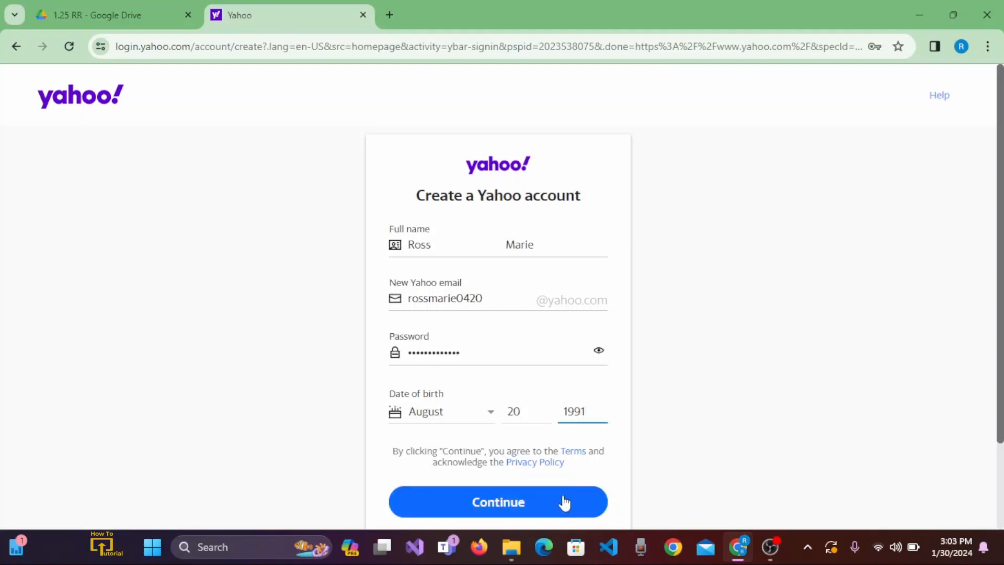
left_click(497, 502)
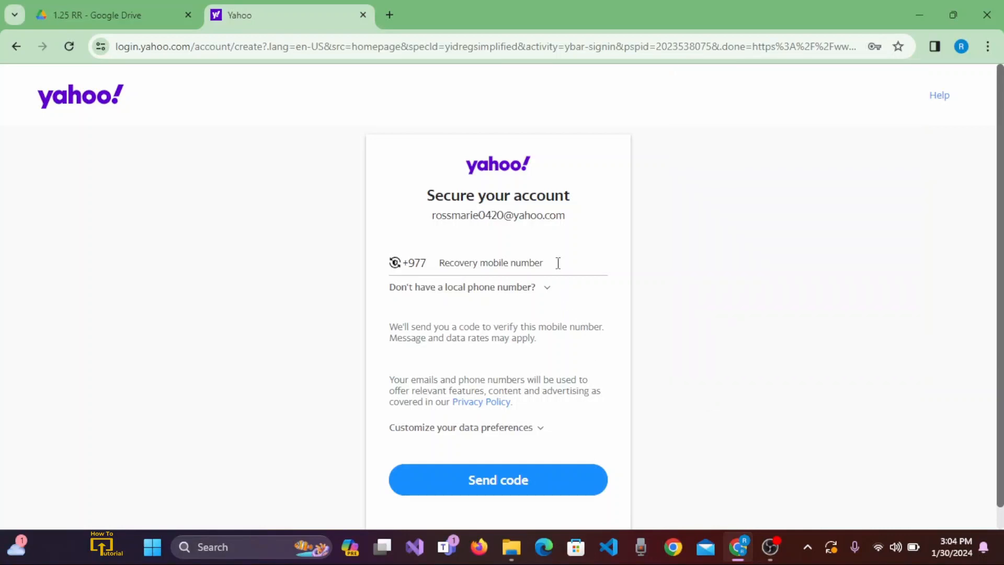
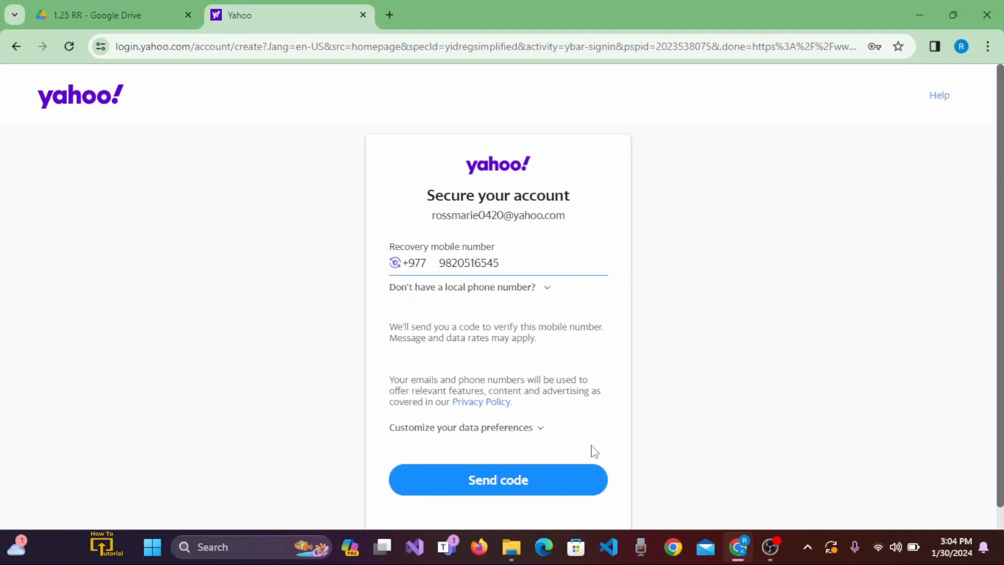
left_click(496, 479)
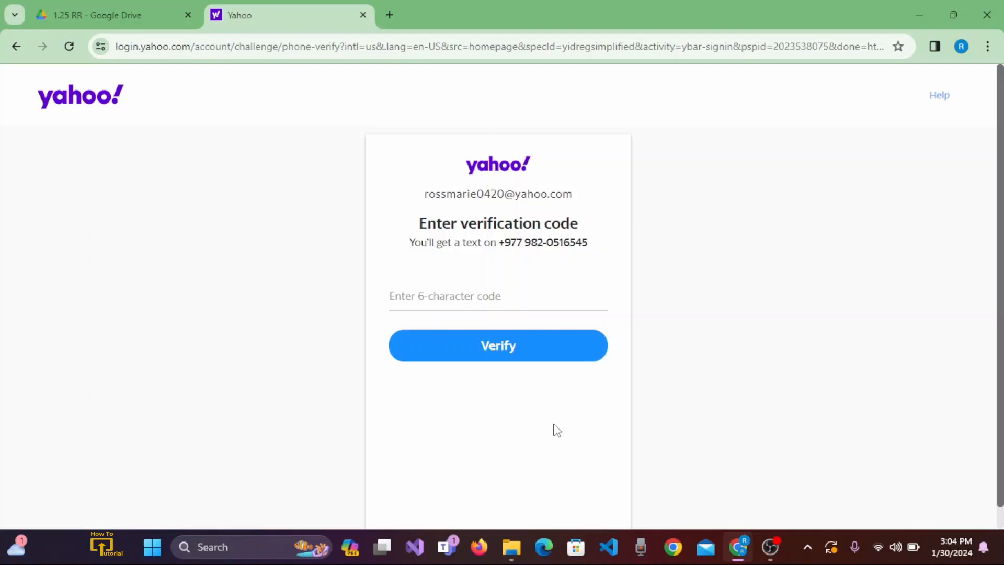
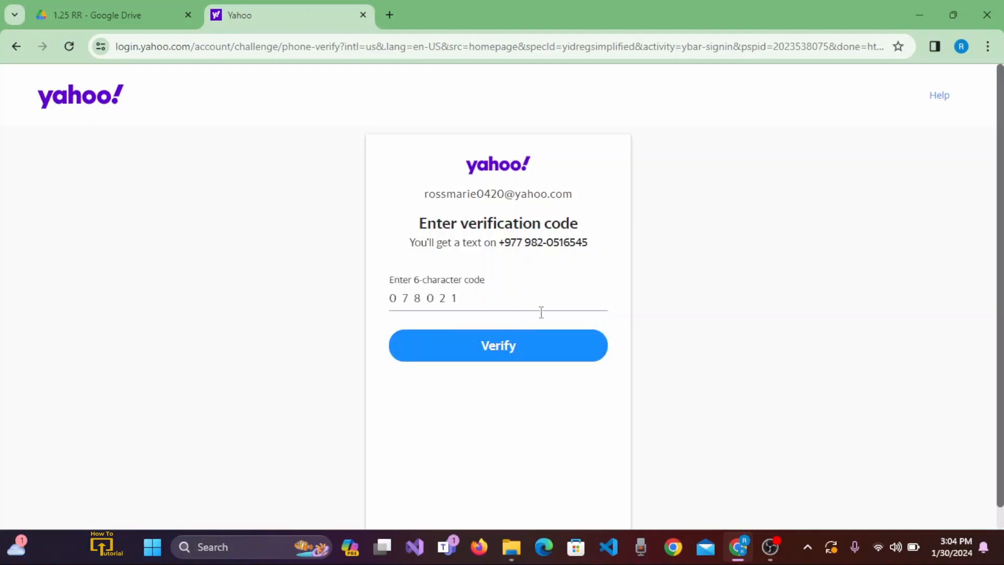
left_click(497, 345)
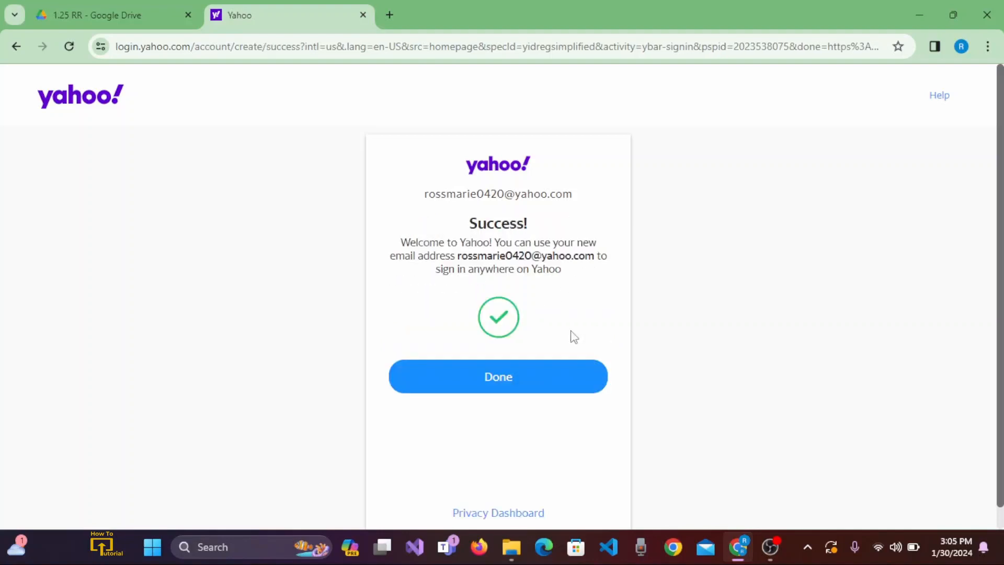